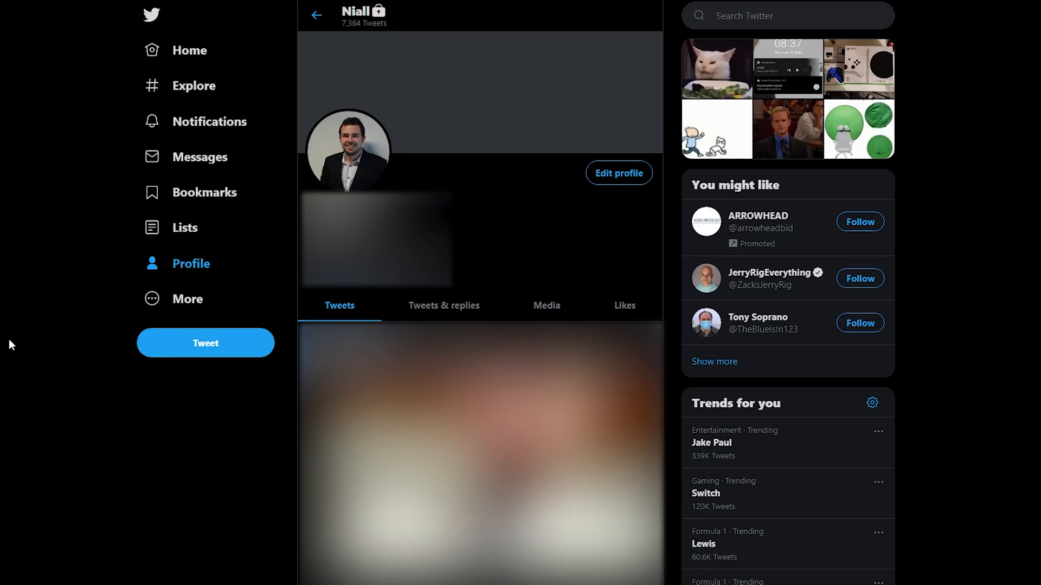
mouse_move(24, 330)
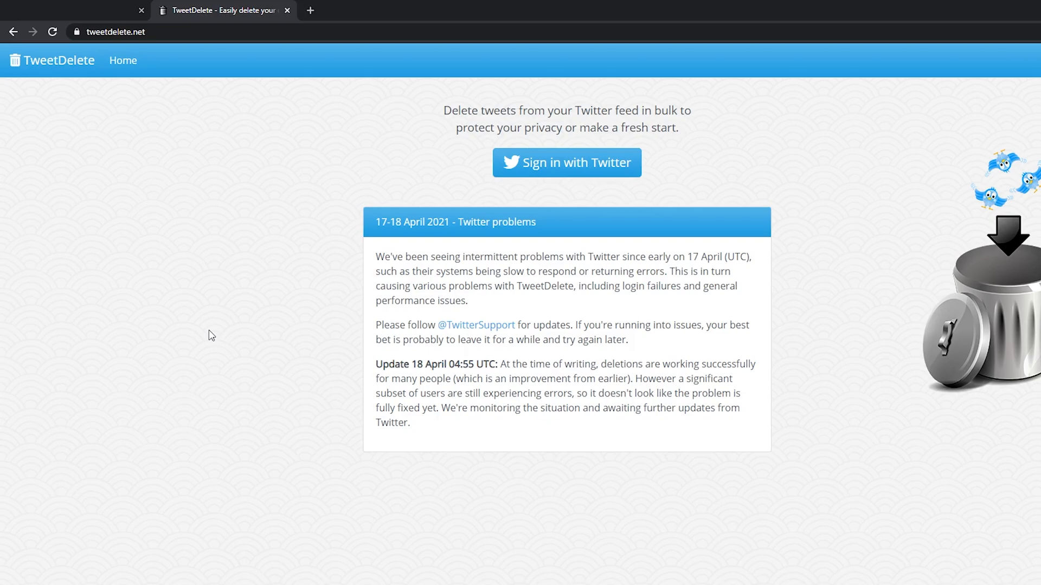
mouse_move(588, 189)
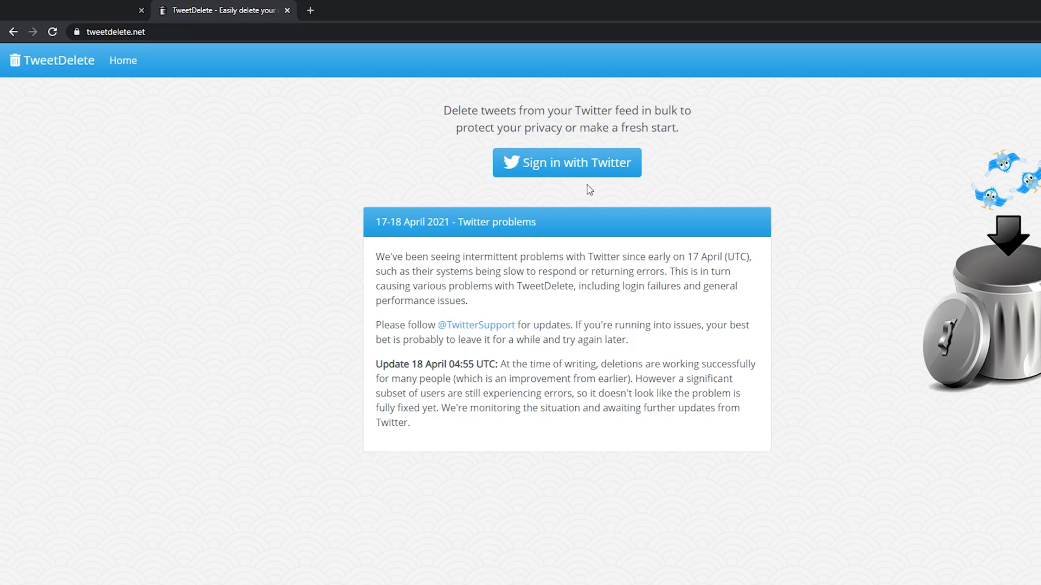
mouse_move(573, 166)
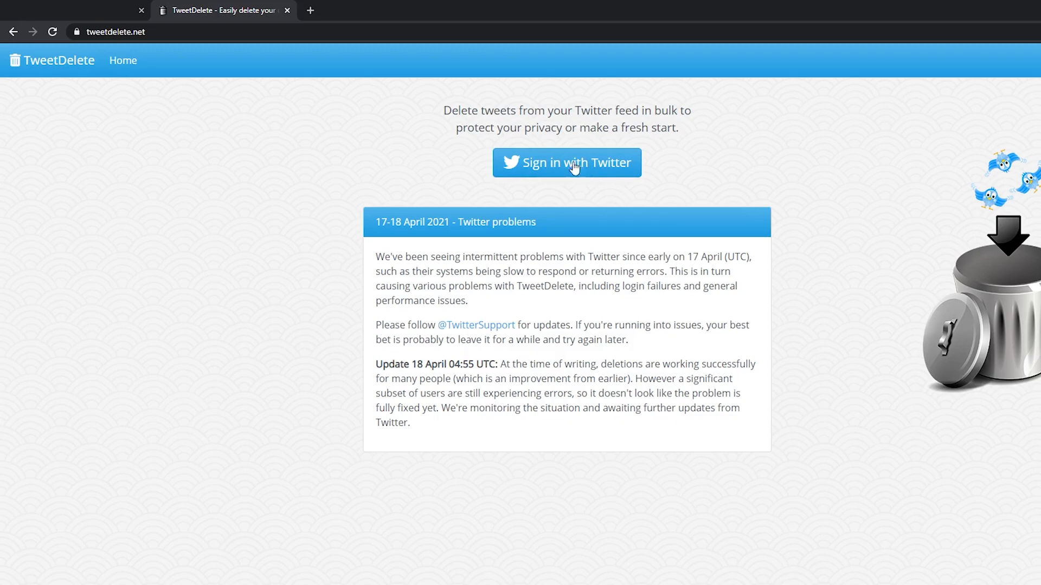
Start TweetDelete's 'Sign in with Twitter' flow
click(567, 163)
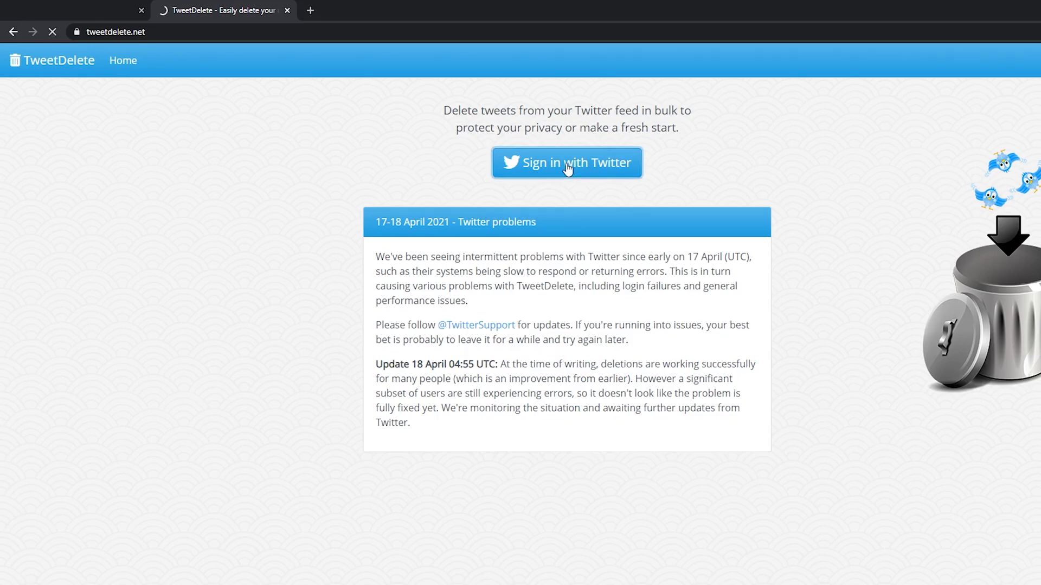
Authorize tweetdelete.net to access the Twitter account
click(567, 162)
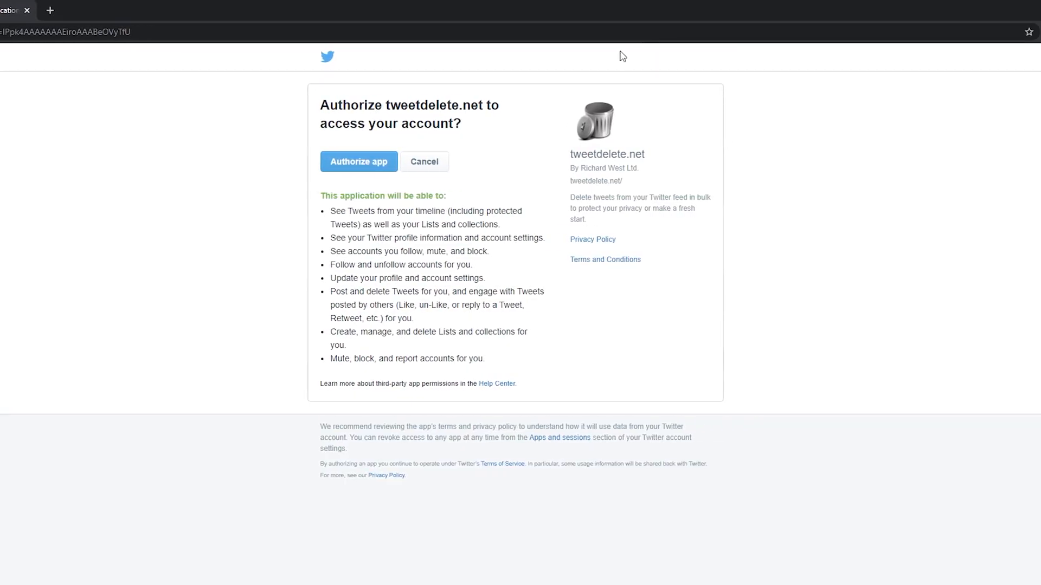
mouse_move(687, 73)
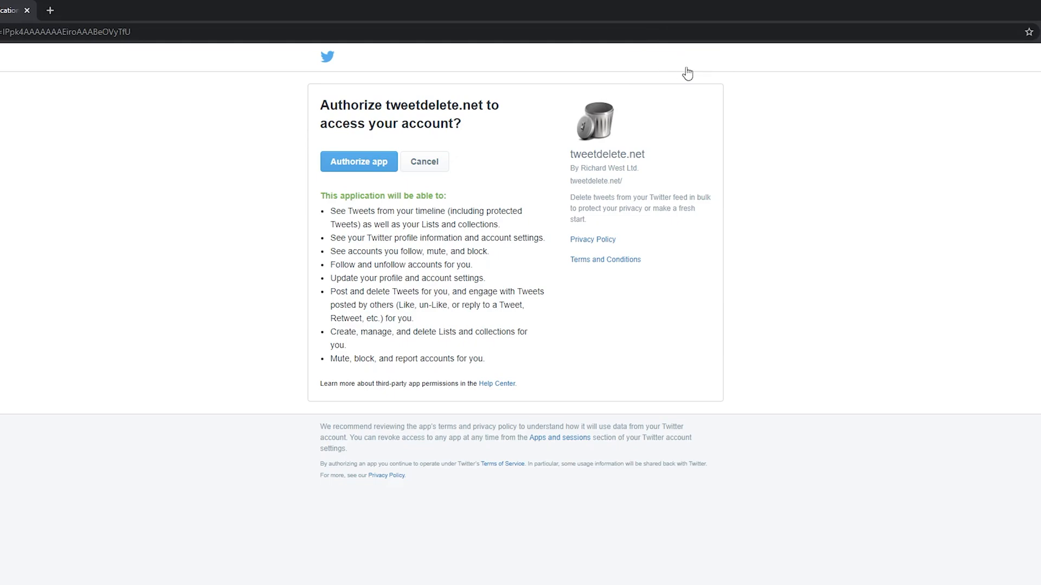
mouse_move(460, 278)
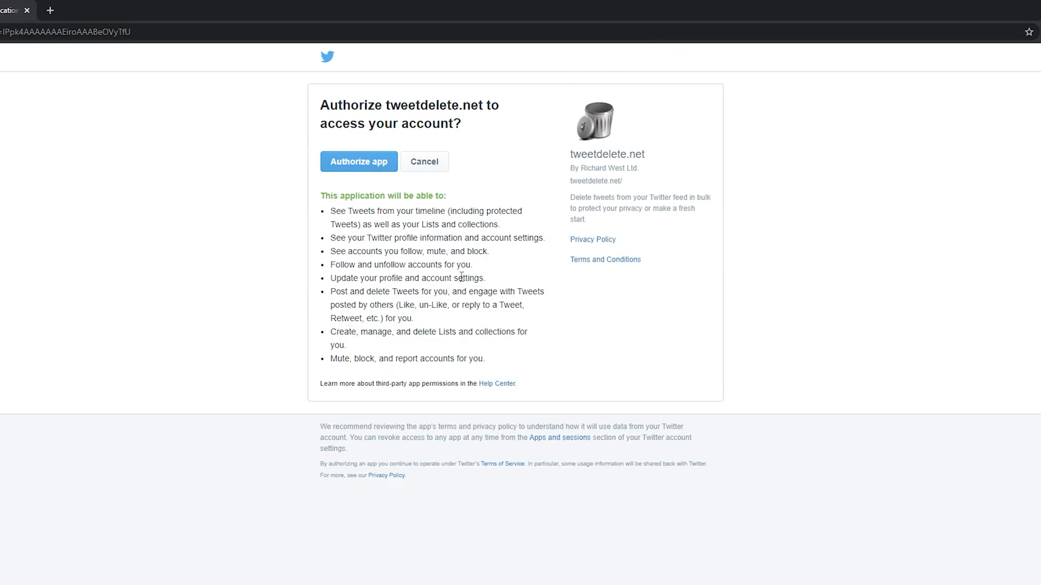
mouse_move(583, 221)
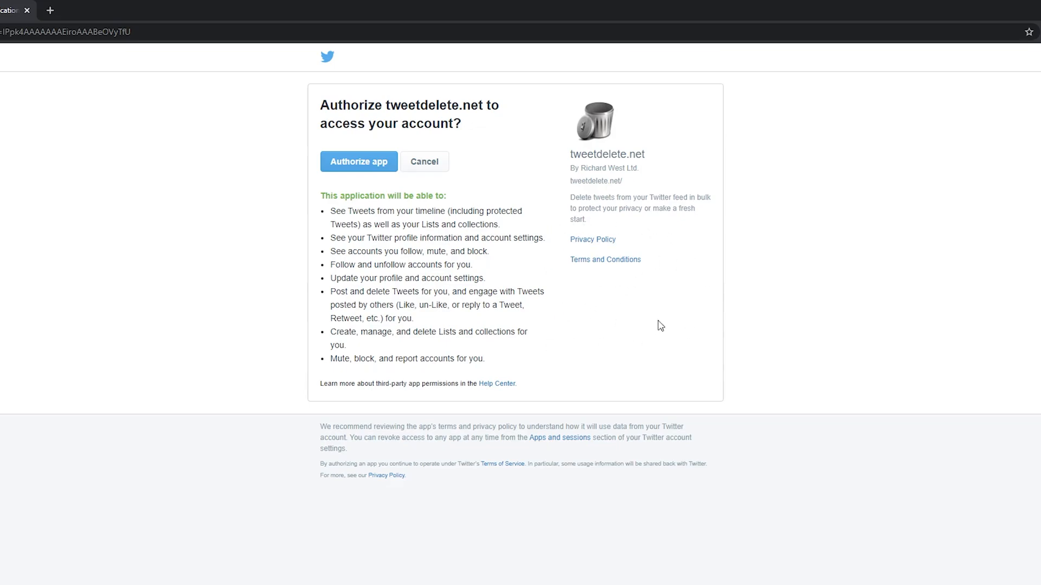
click(359, 162)
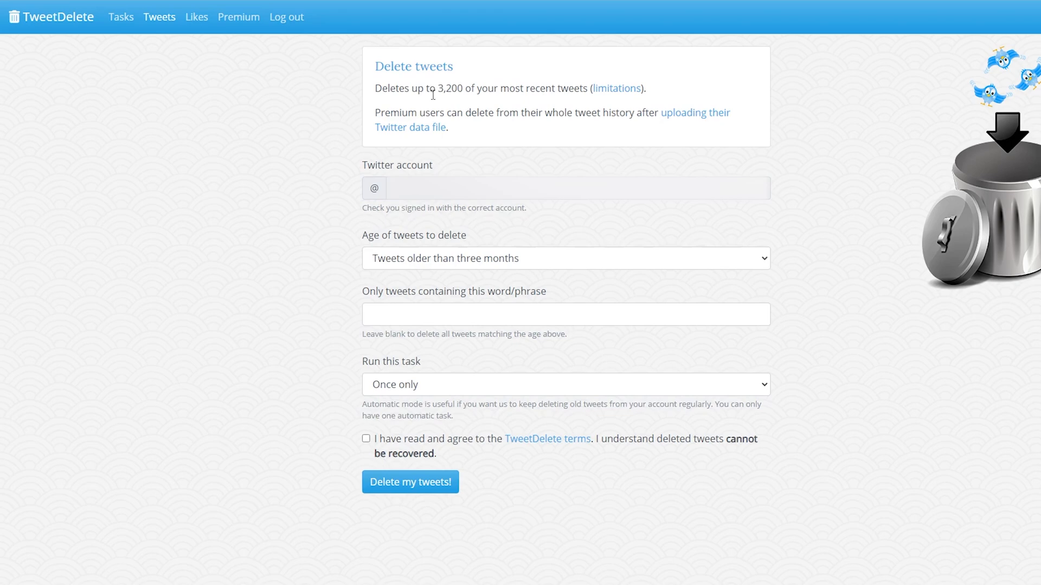
Choose 'Tweets older than one year' as the age of tweets to delete
double_click(450, 89)
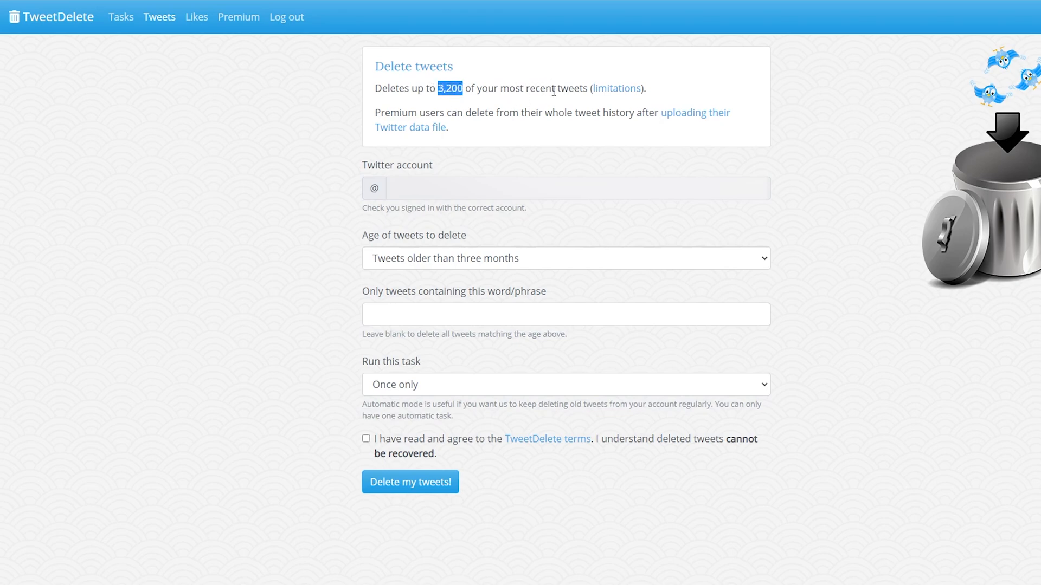
triple_click(414, 235)
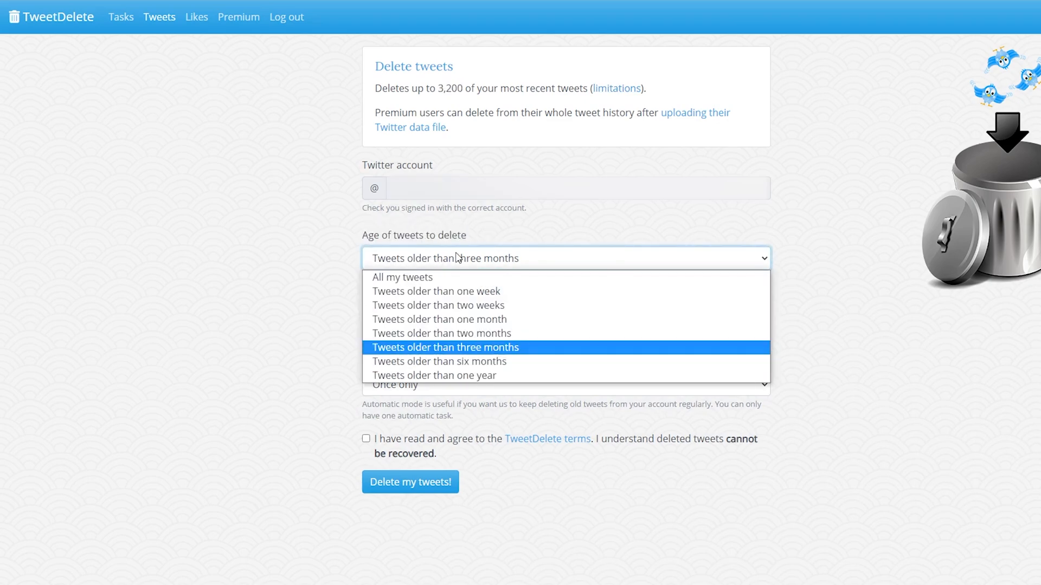
mouse_move(440, 306)
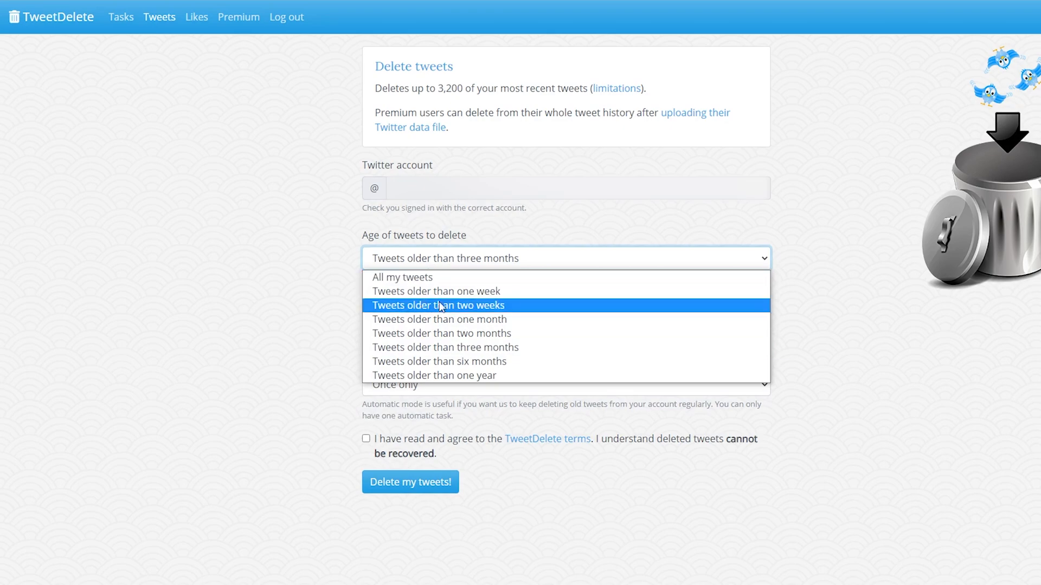
mouse_move(531, 353)
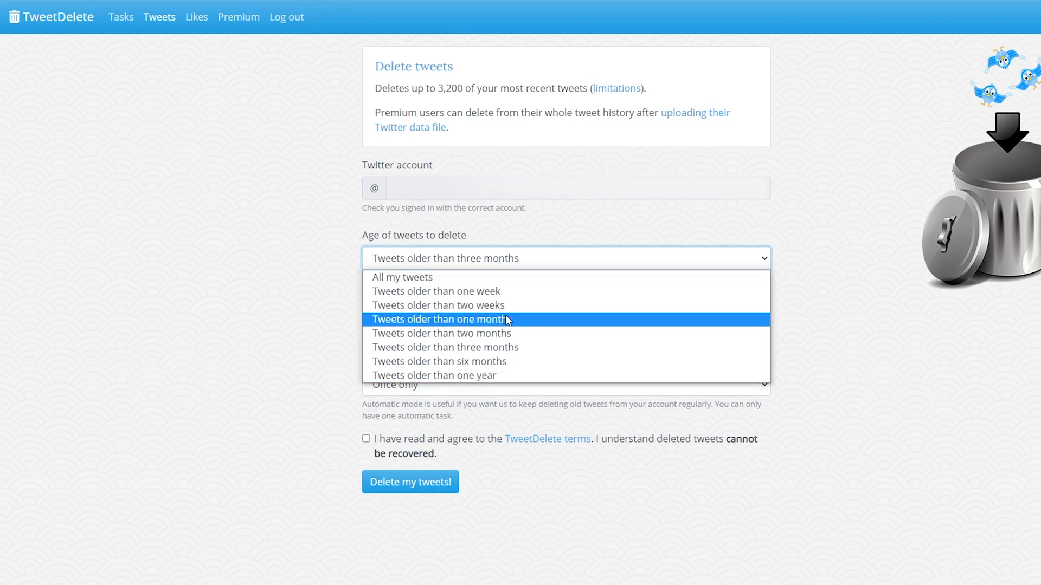
mouse_move(514, 382)
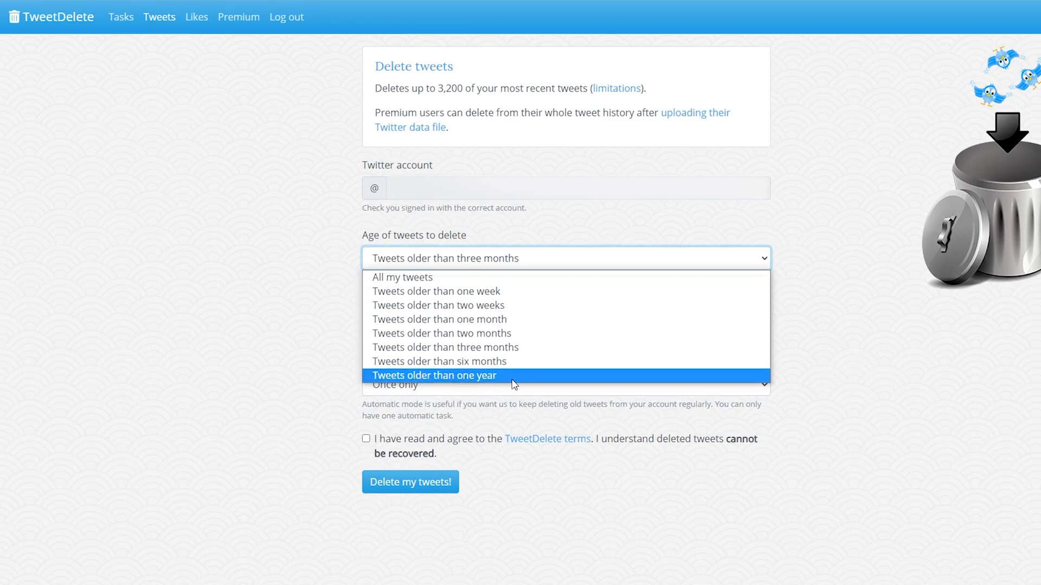
click(434, 376)
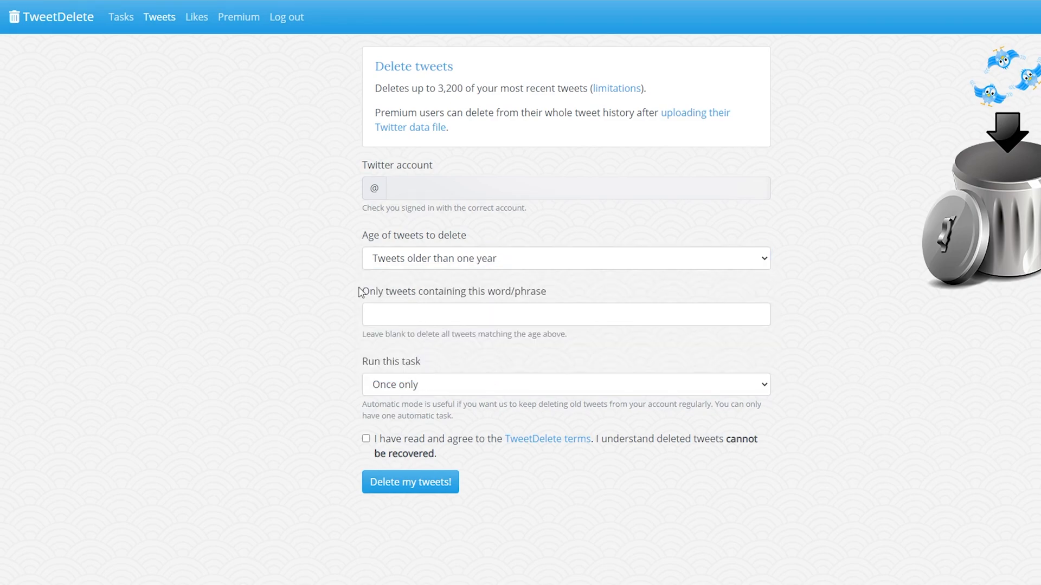
mouse_move(465, 293)
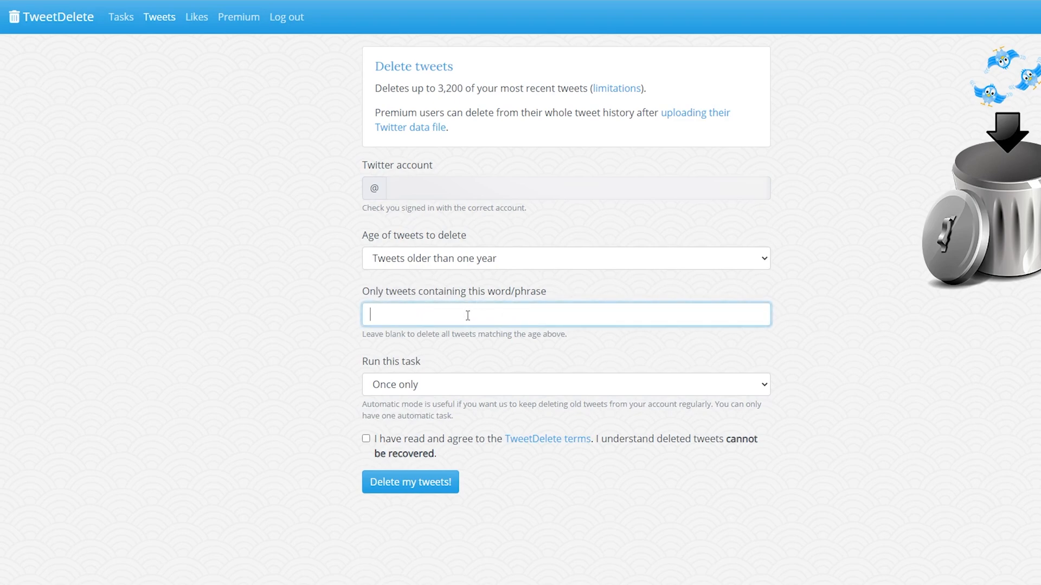
mouse_move(487, 308)
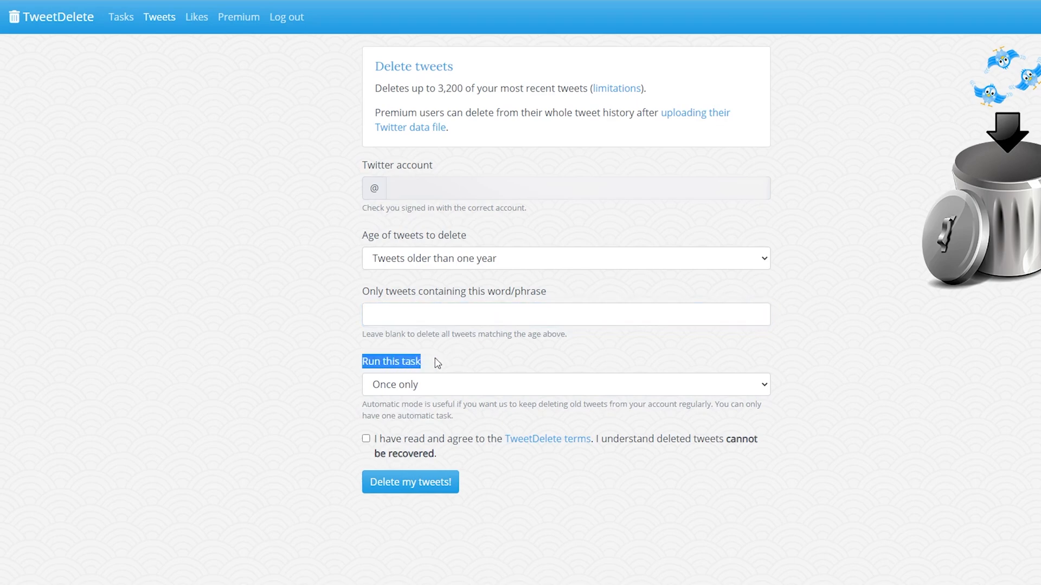
Set the task to run automatically every few days and accept the terms
click(565, 384)
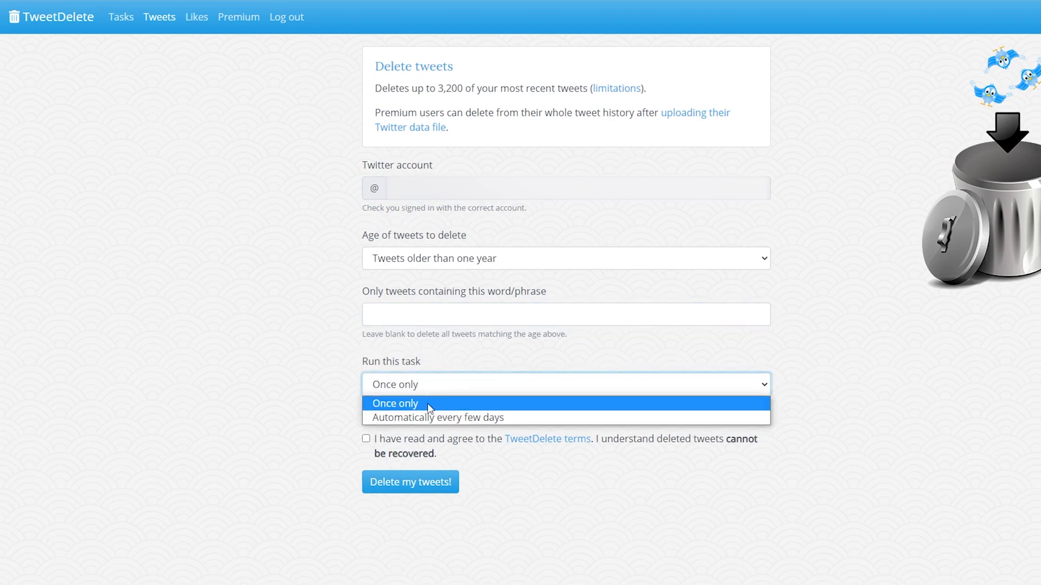
click(438, 418)
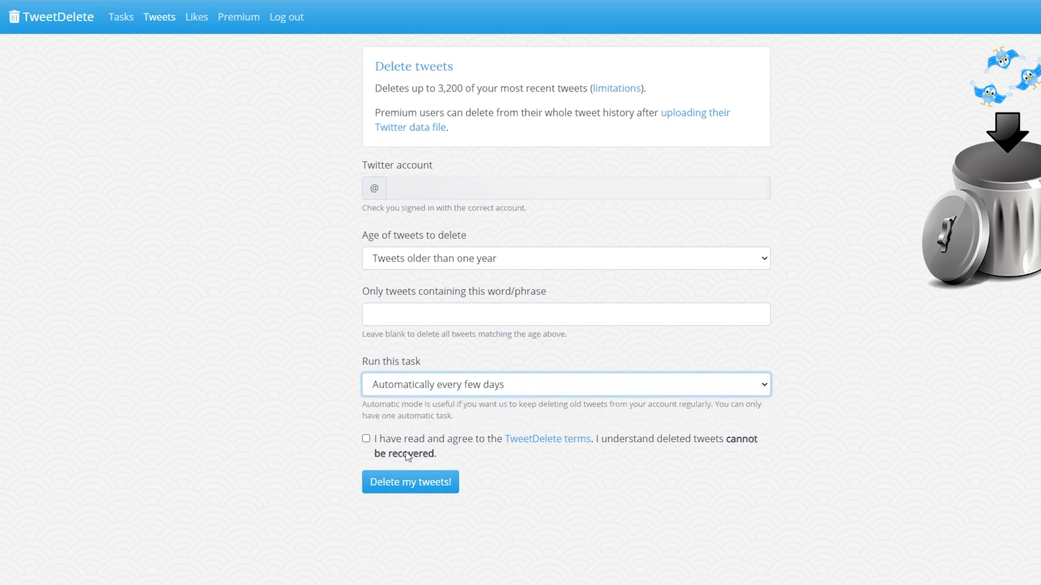
click(366, 440)
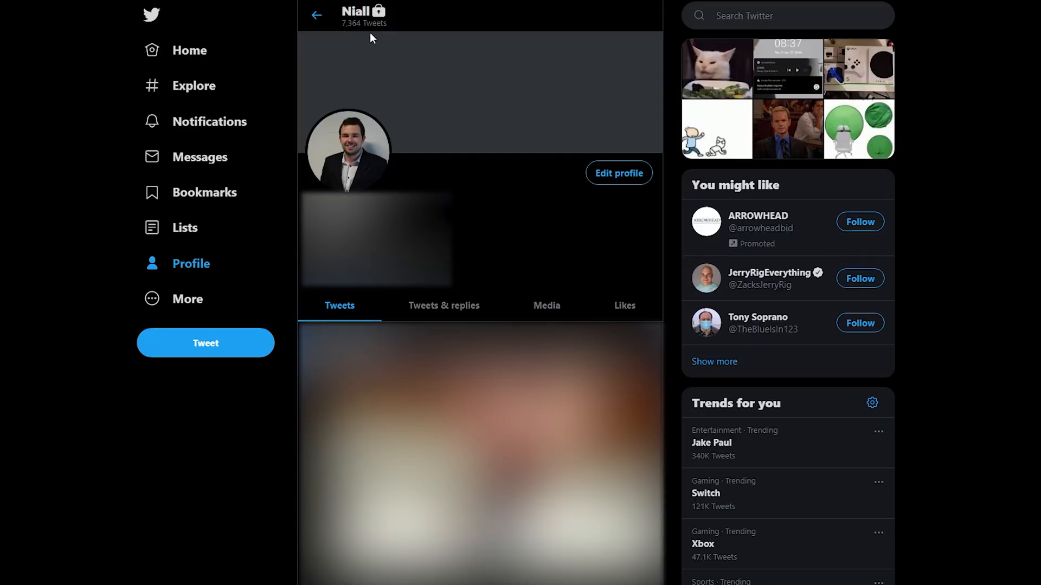
mouse_move(354, 30)
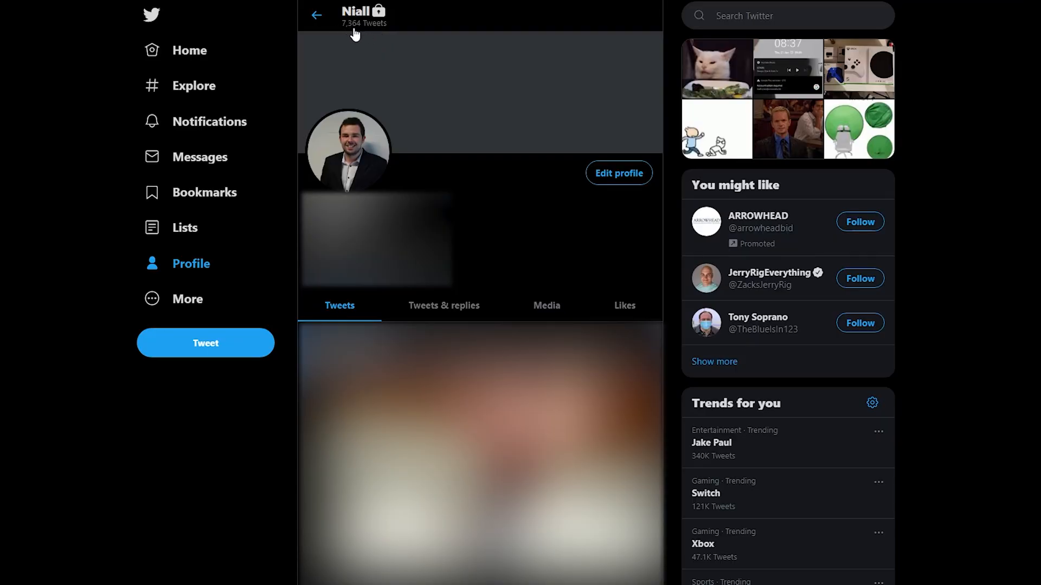
mouse_move(420, 73)
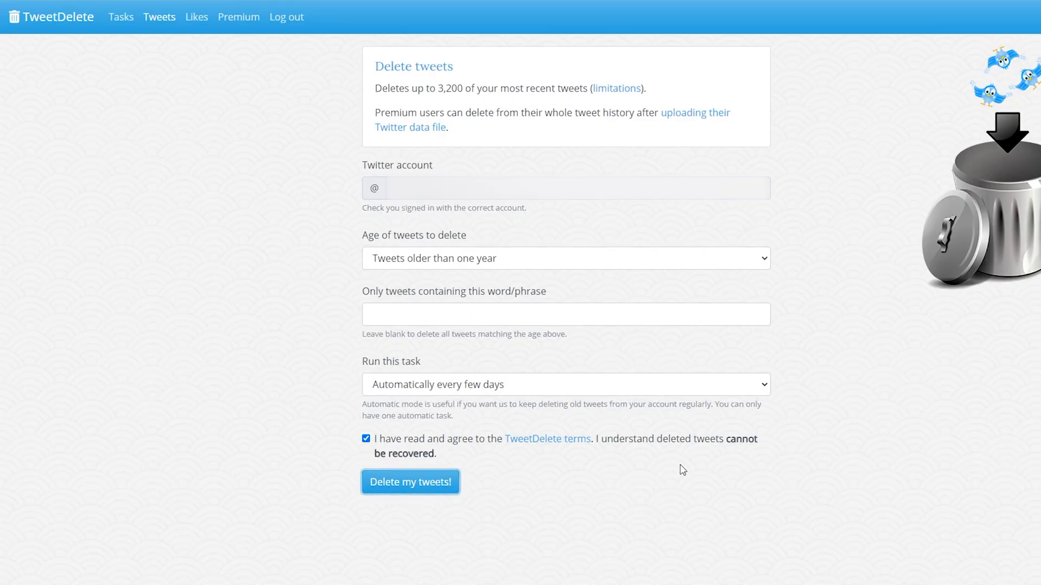
Submit 'Delete my tweets!' to start deleting tweets older than one year
click(410, 482)
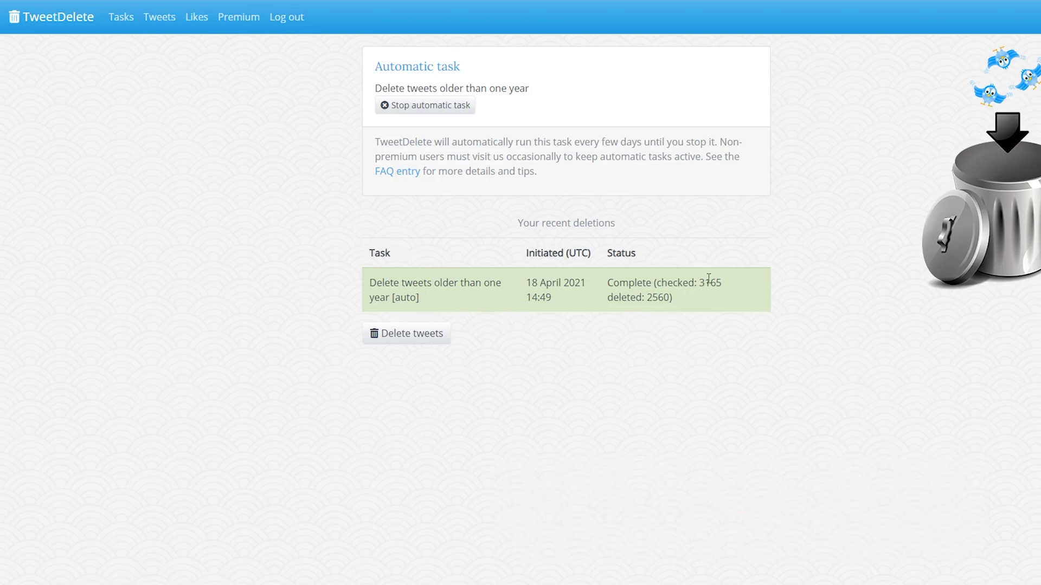
mouse_move(720, 288)
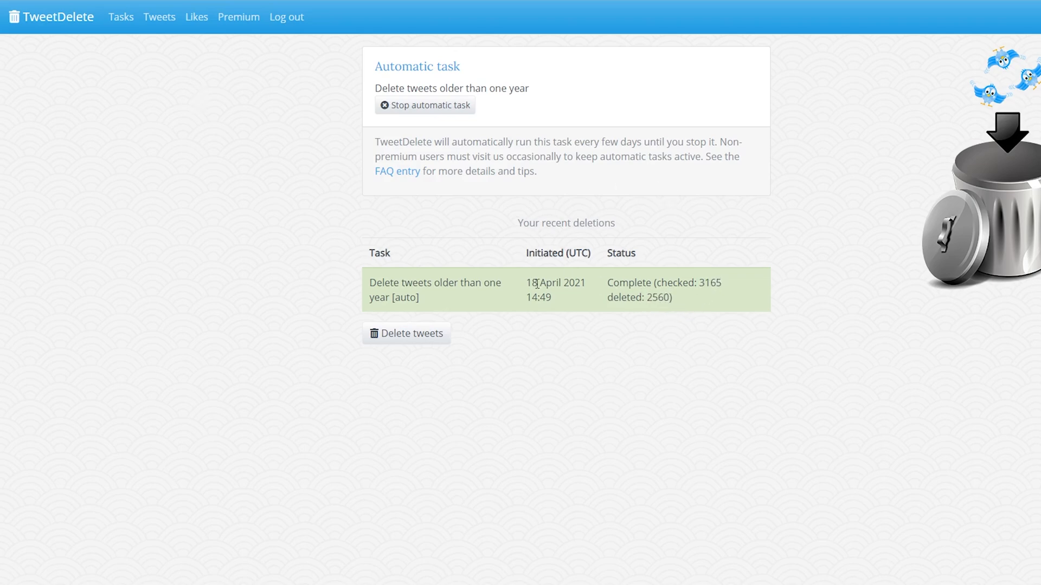
mouse_move(194, 120)
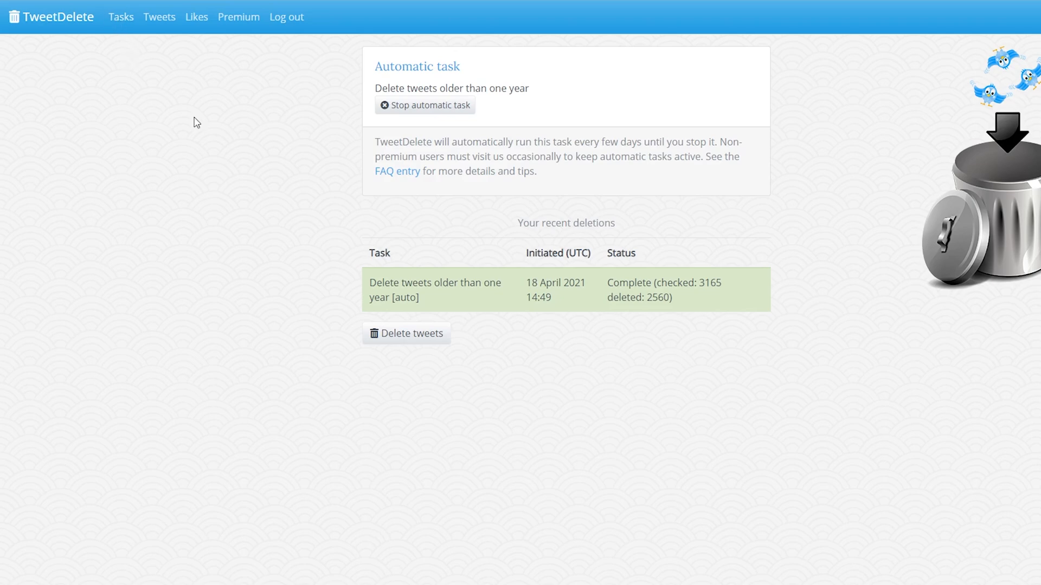
mouse_move(118, 31)
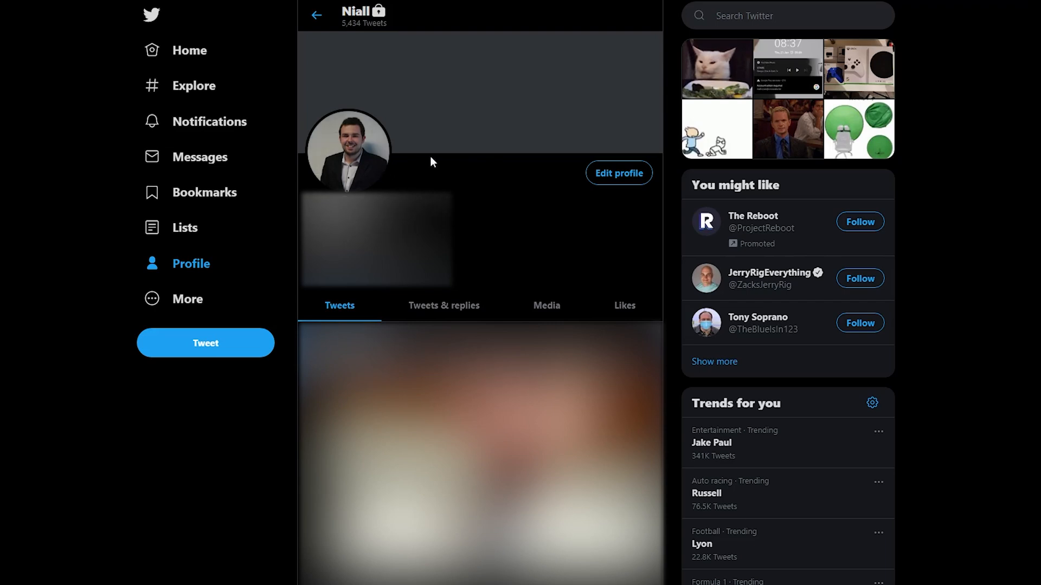
mouse_move(512, 74)
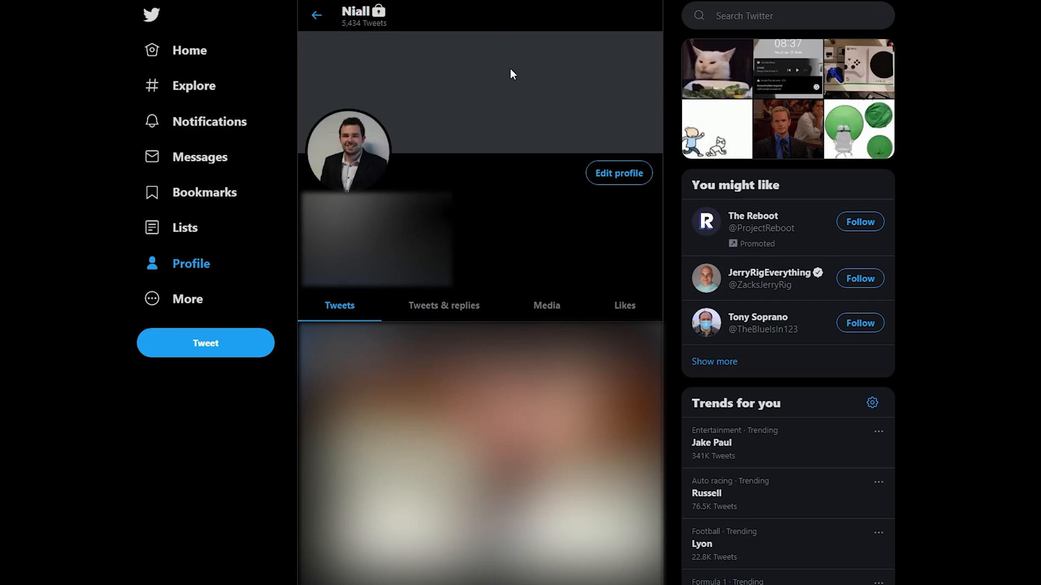